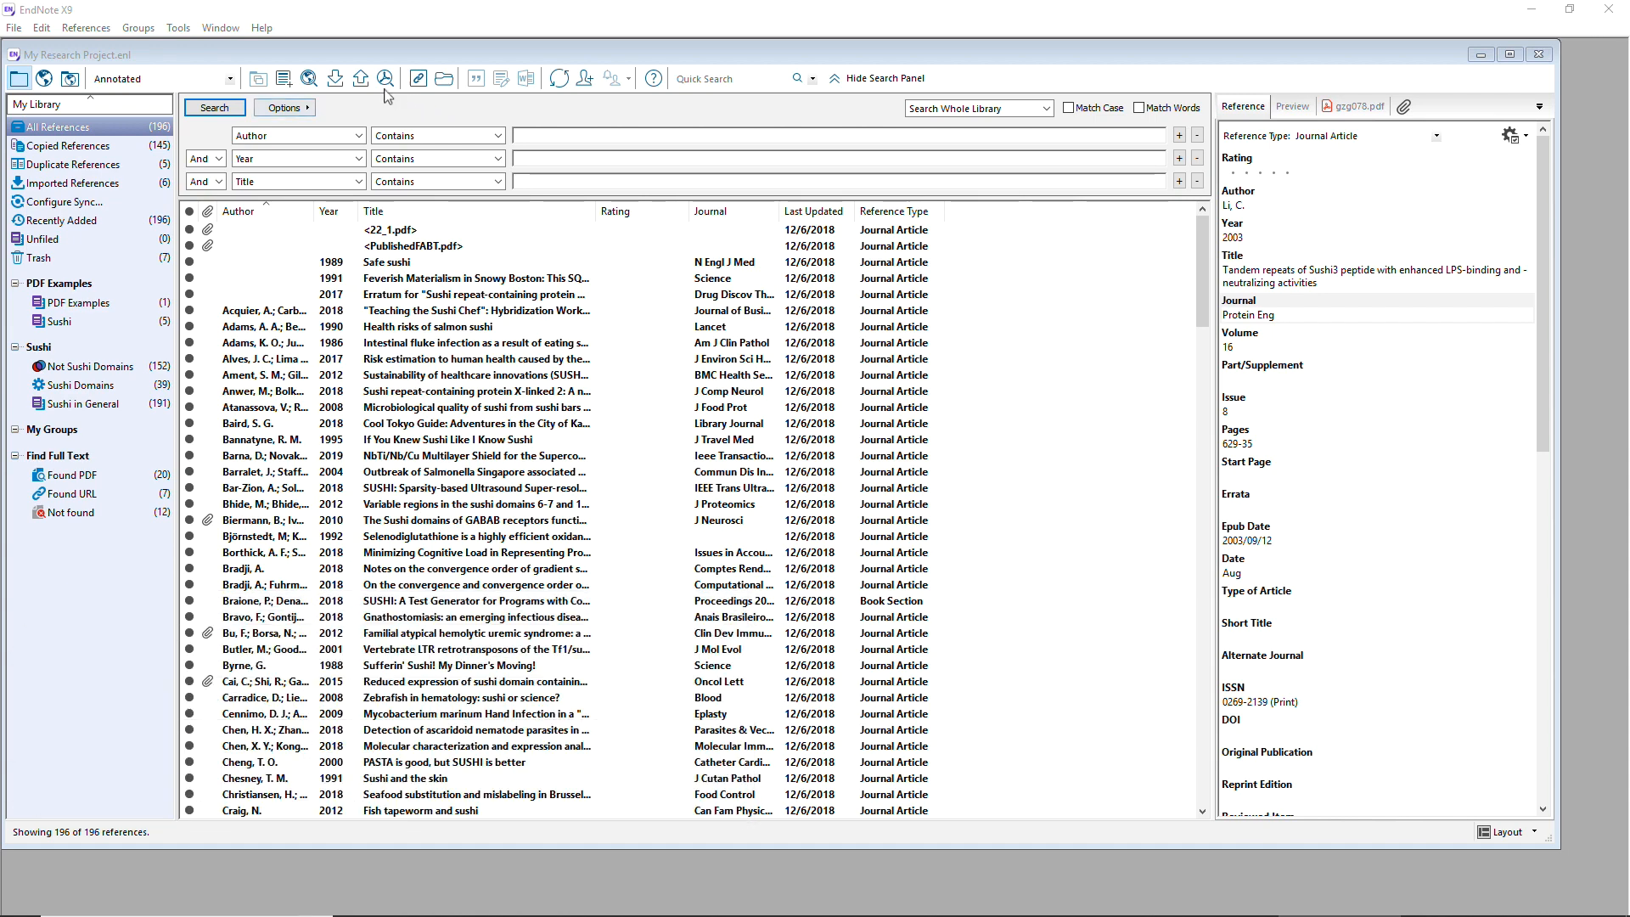
# - Open the Tools menu in the My Research Project library to reach Sync
pyautogui.click(178, 27)
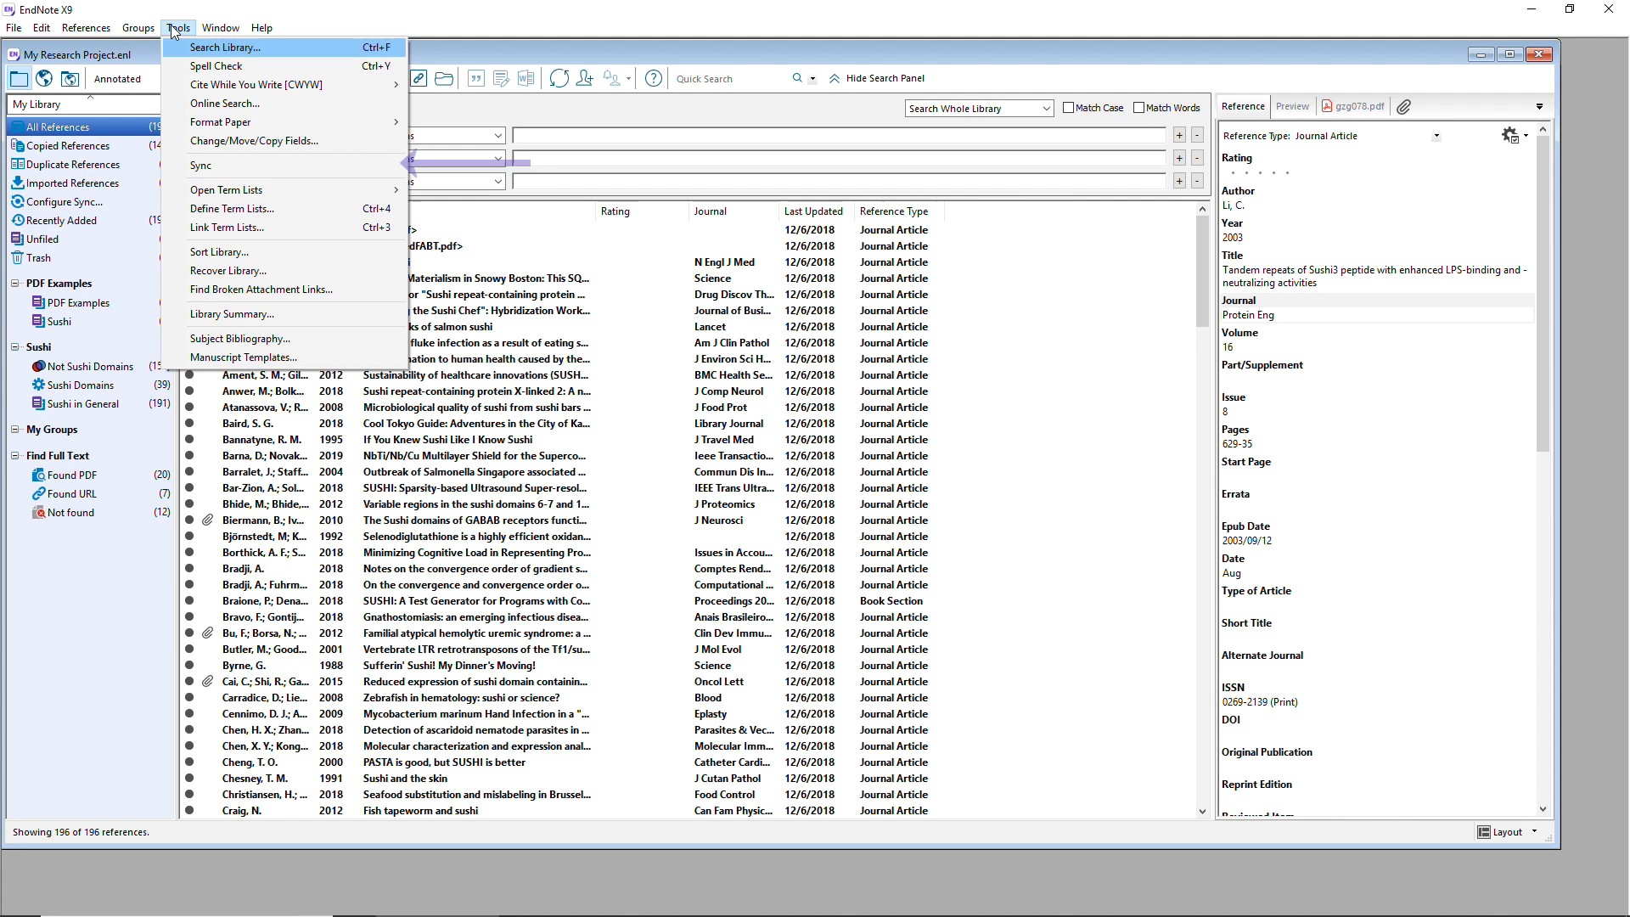
pyautogui.moveTo(200, 165)
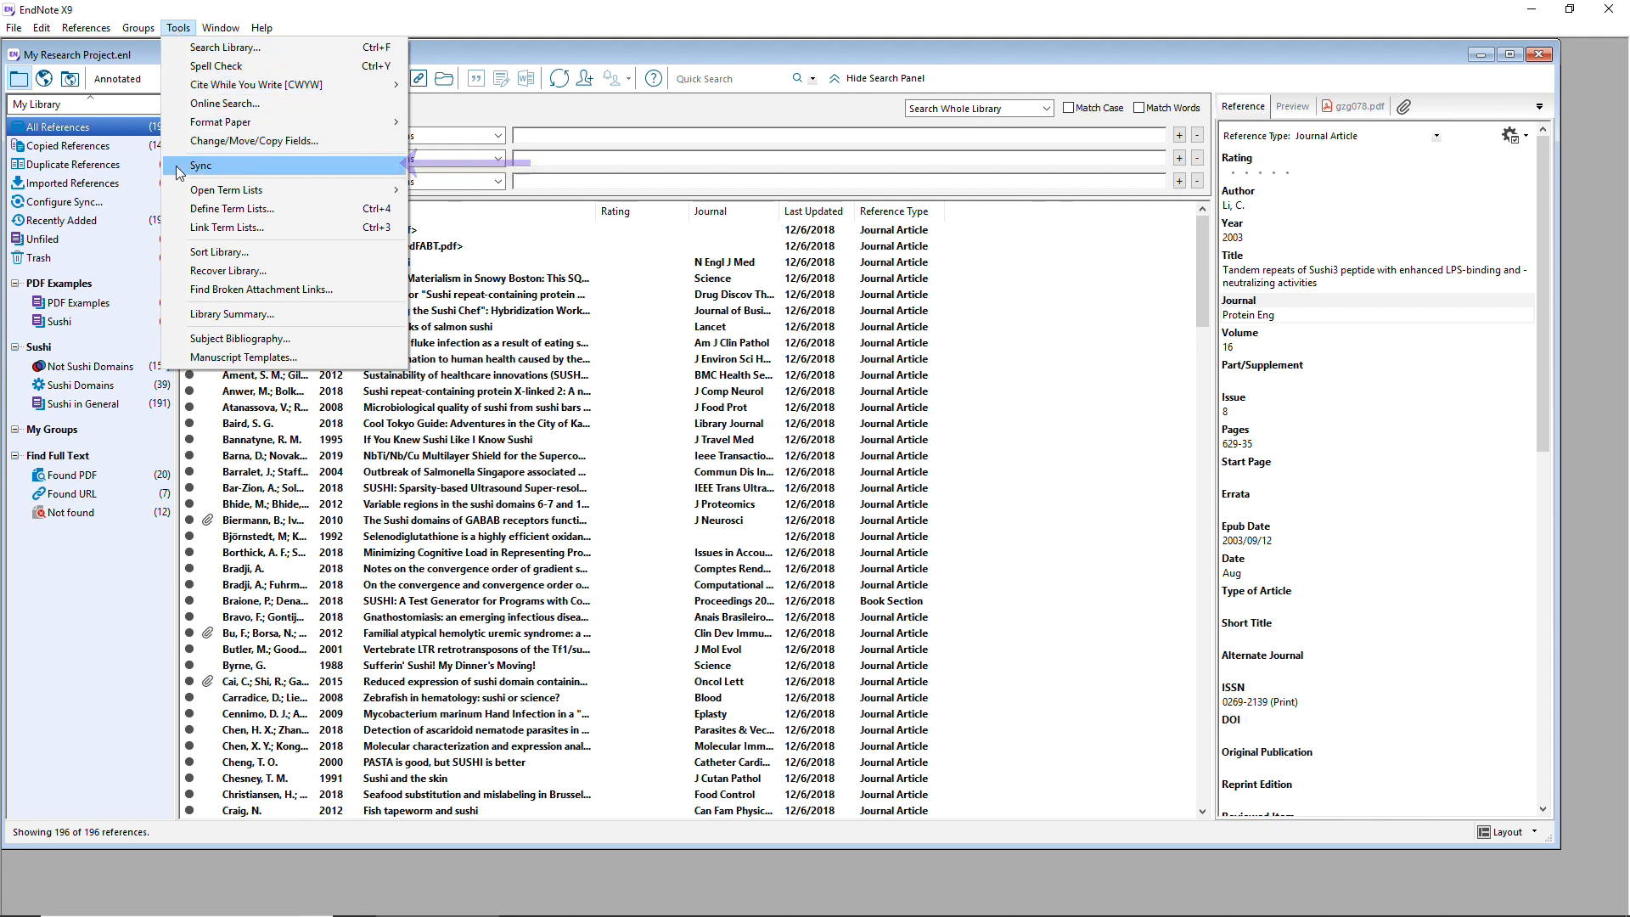
# - Start Sync and sign in to EndNote Online with the account e-mail and password
pyautogui.click(199, 166)
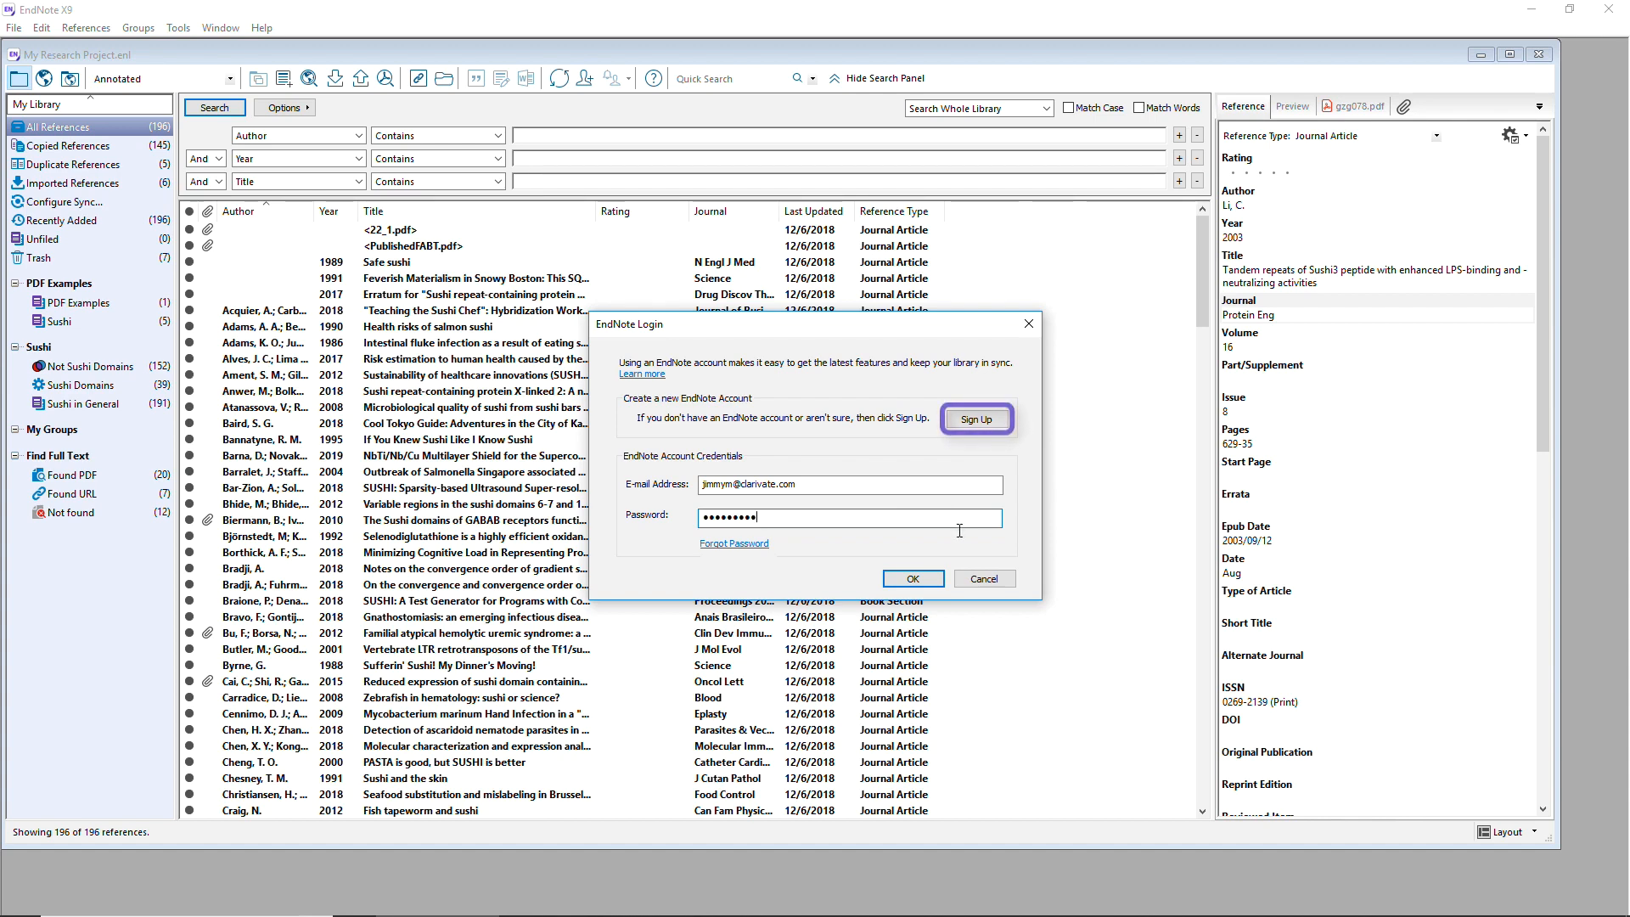
pyautogui.click(908, 578)
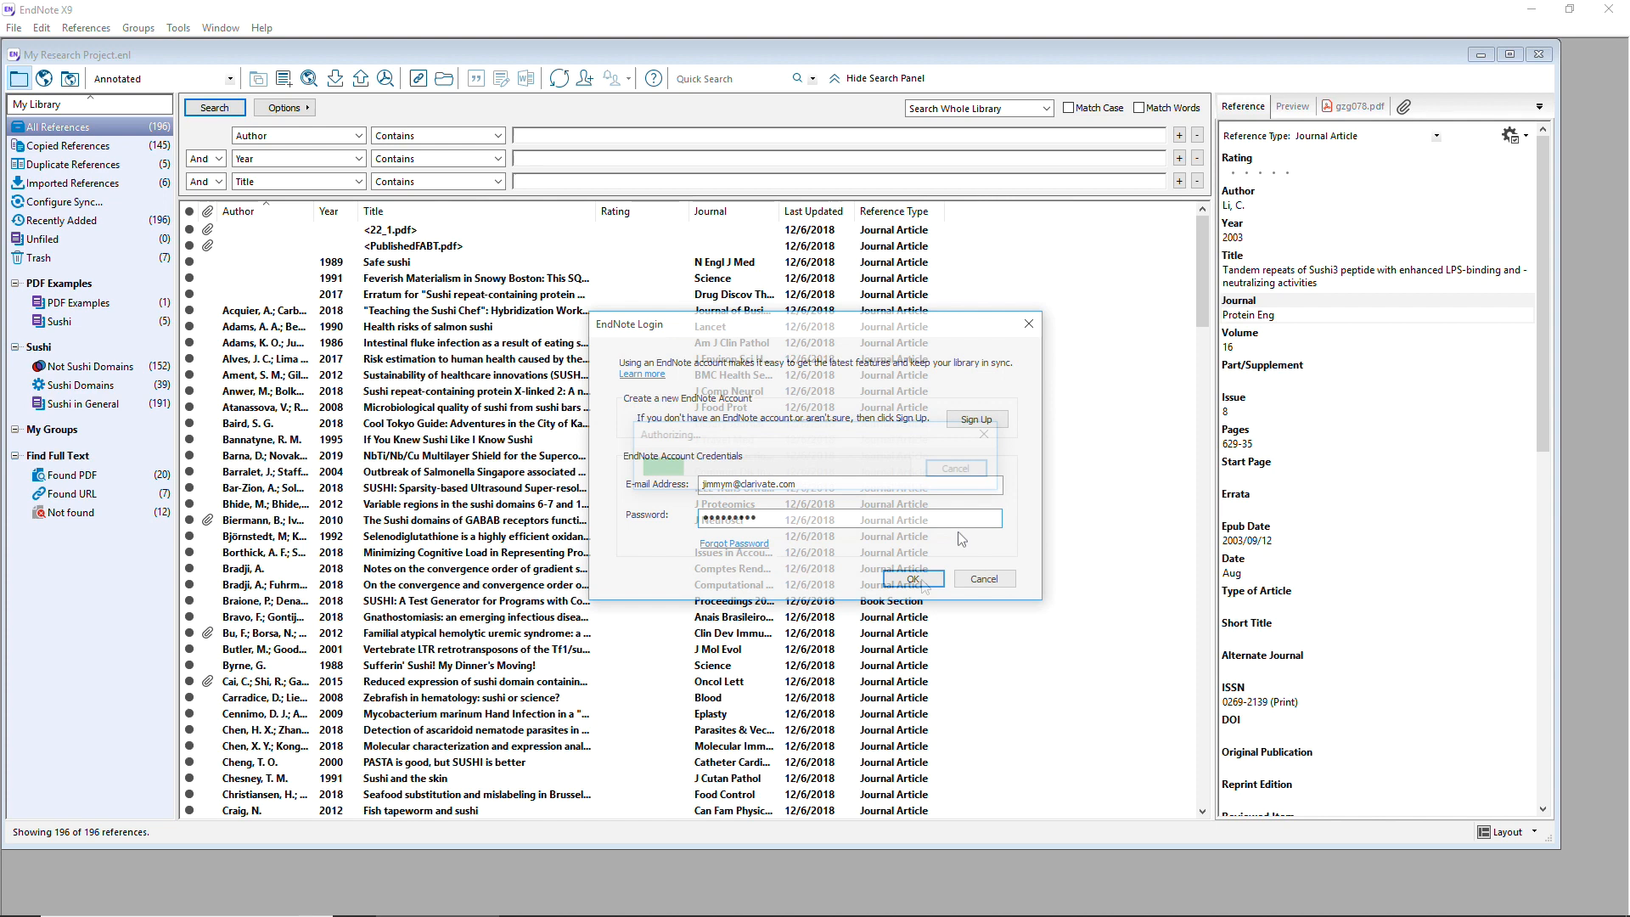
pyautogui.click(912, 578)
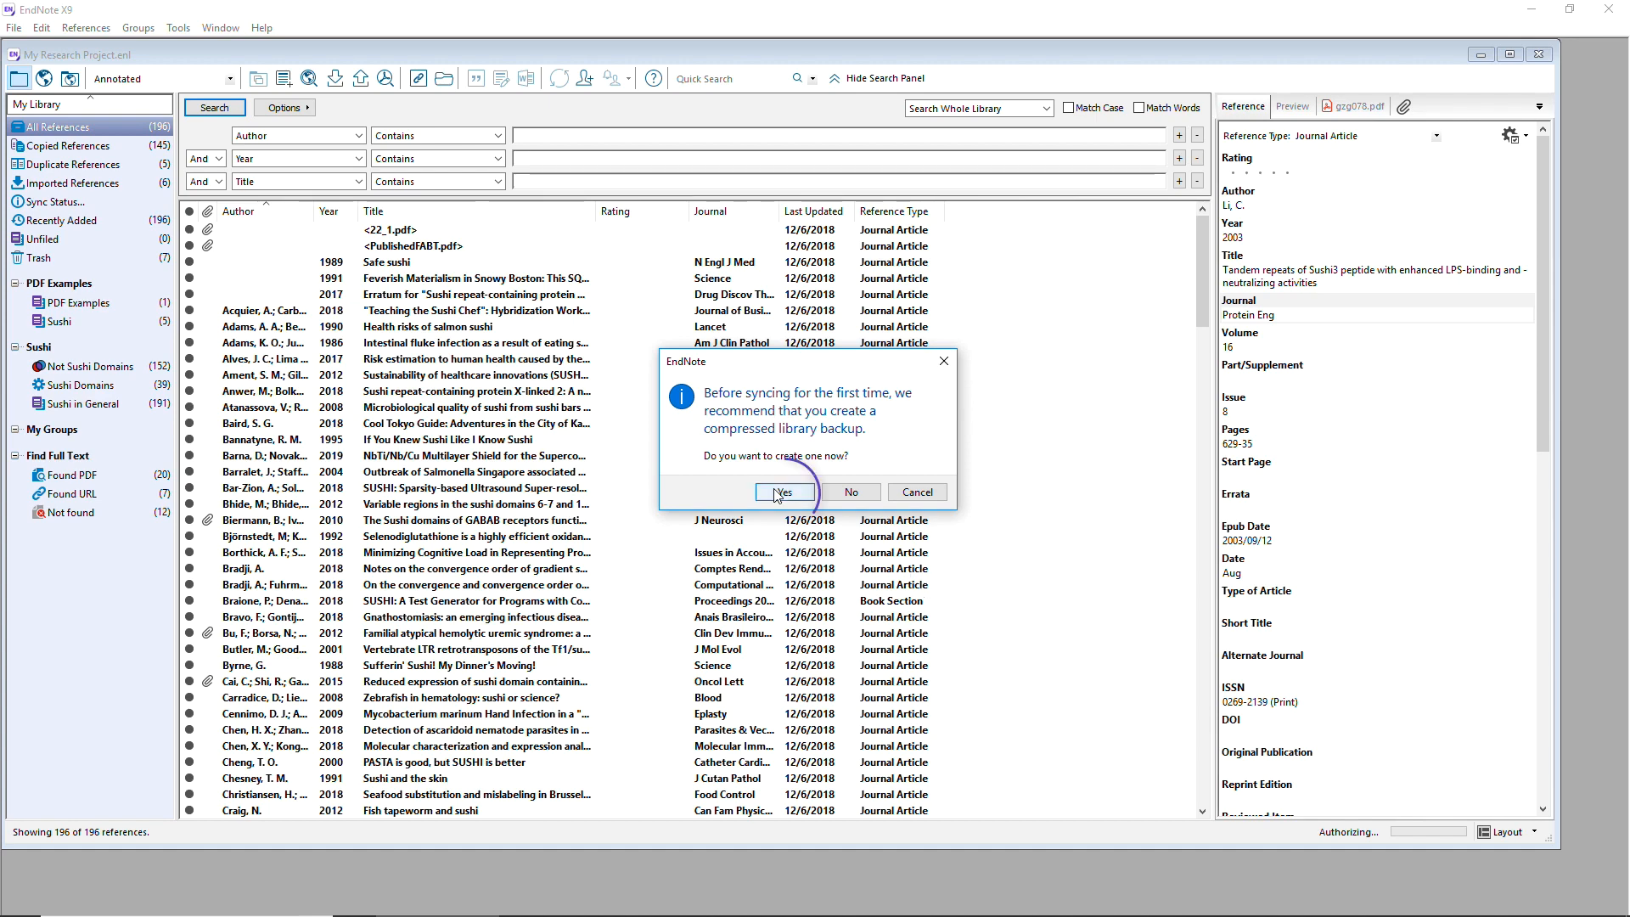
# - Accept the backup prompt and save My Research Project.enlx in Documents > Backups
pyautogui.click(783, 491)
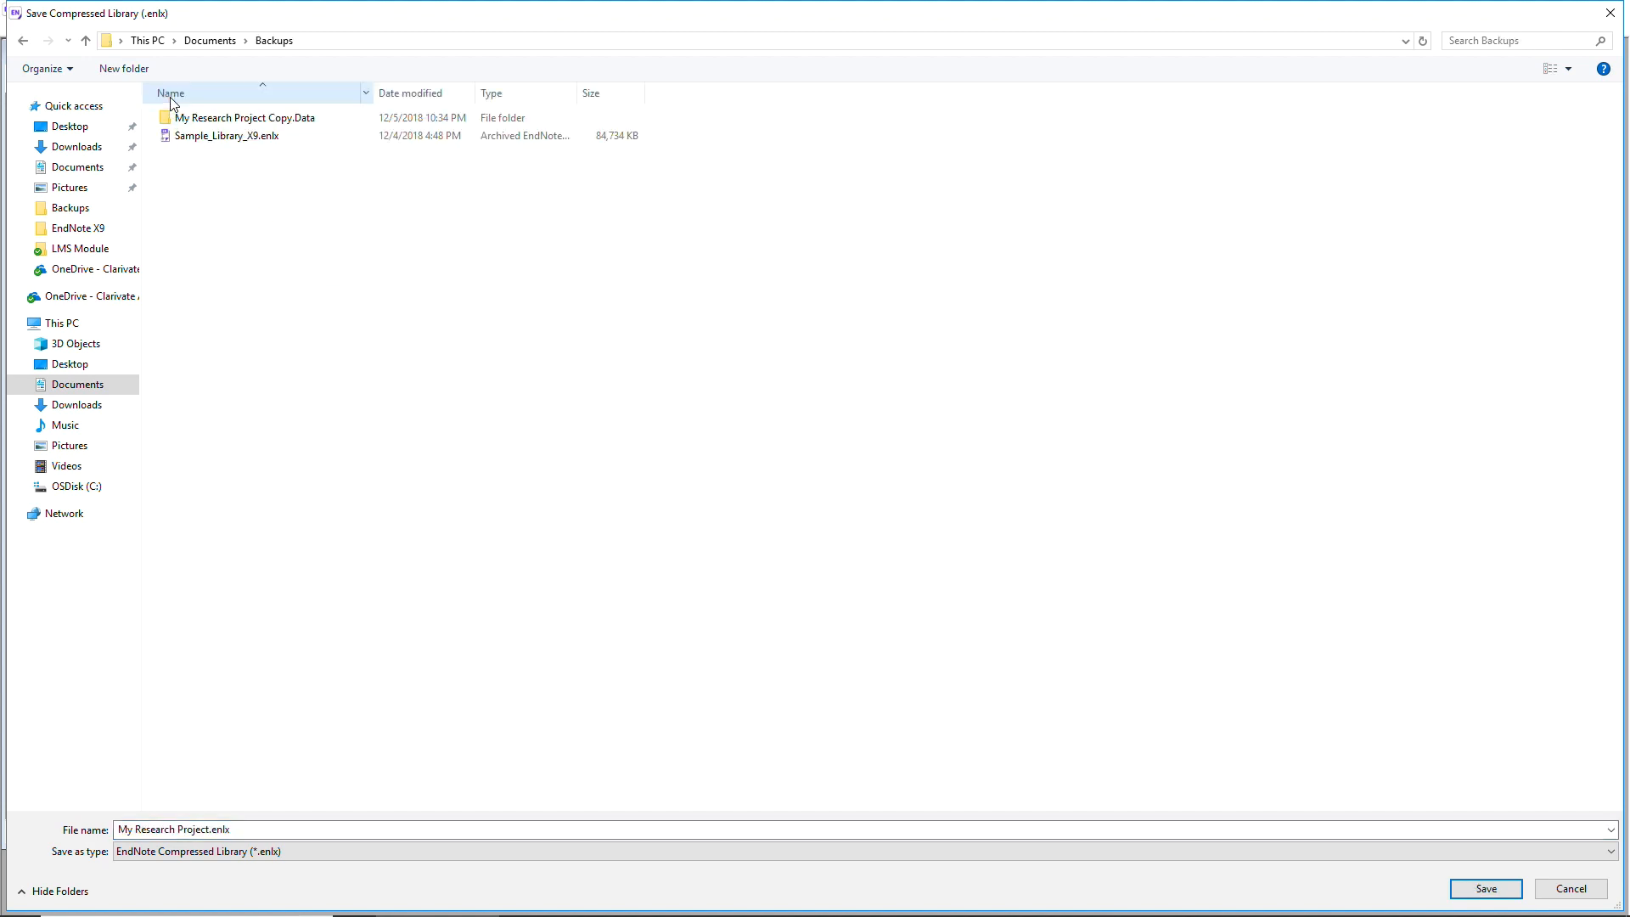
pyautogui.click(1485, 889)
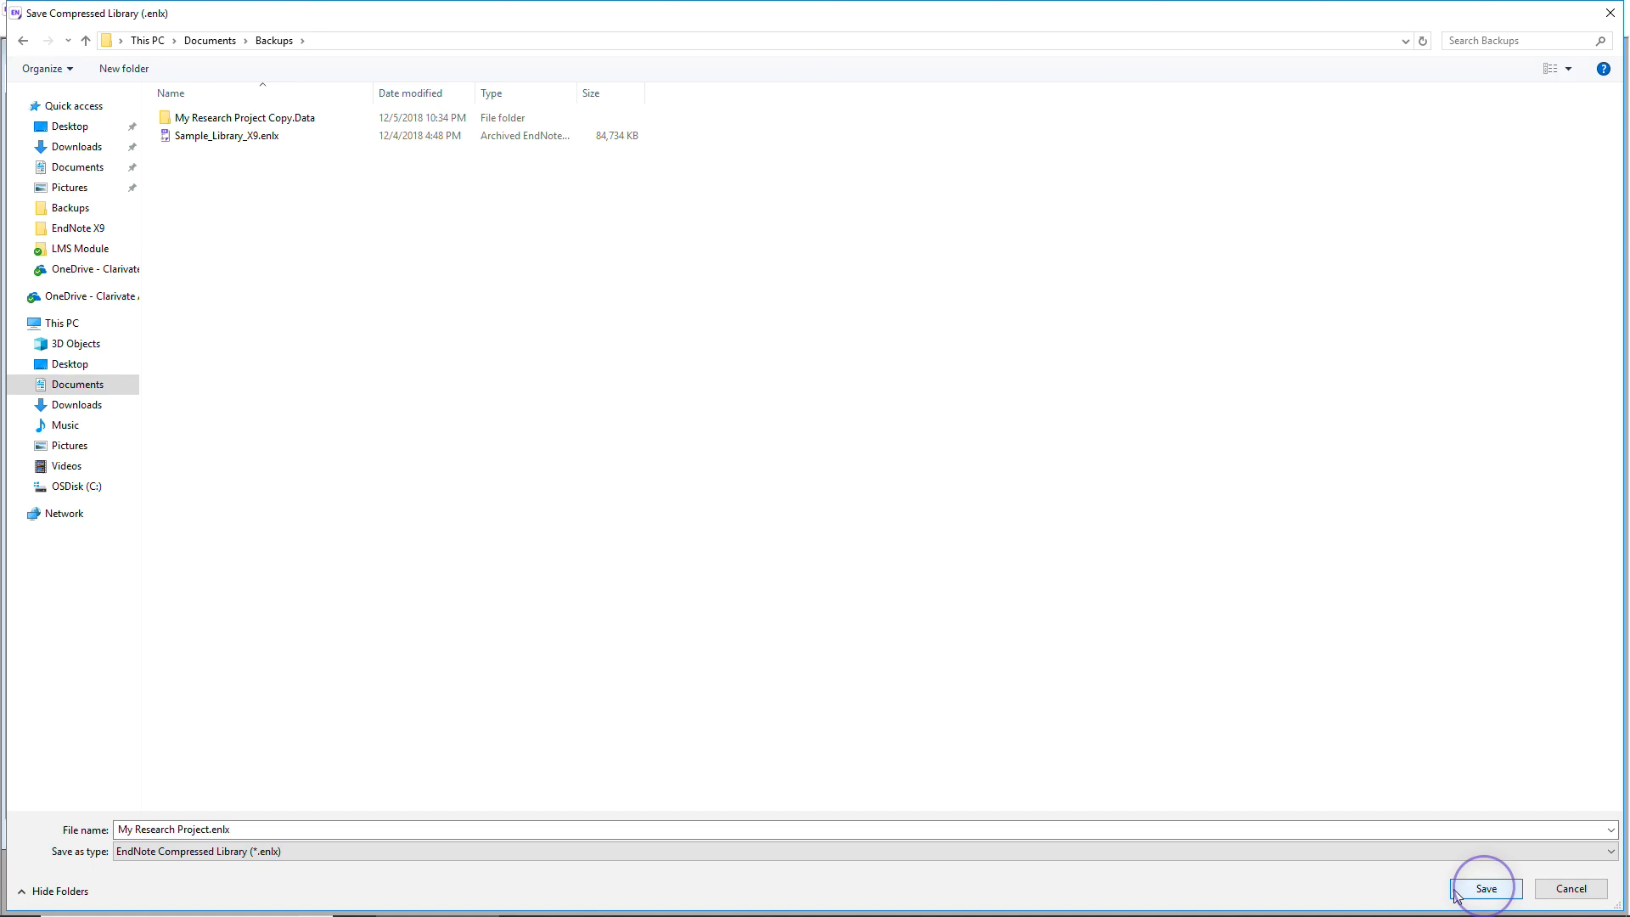
pyautogui.click(1483, 889)
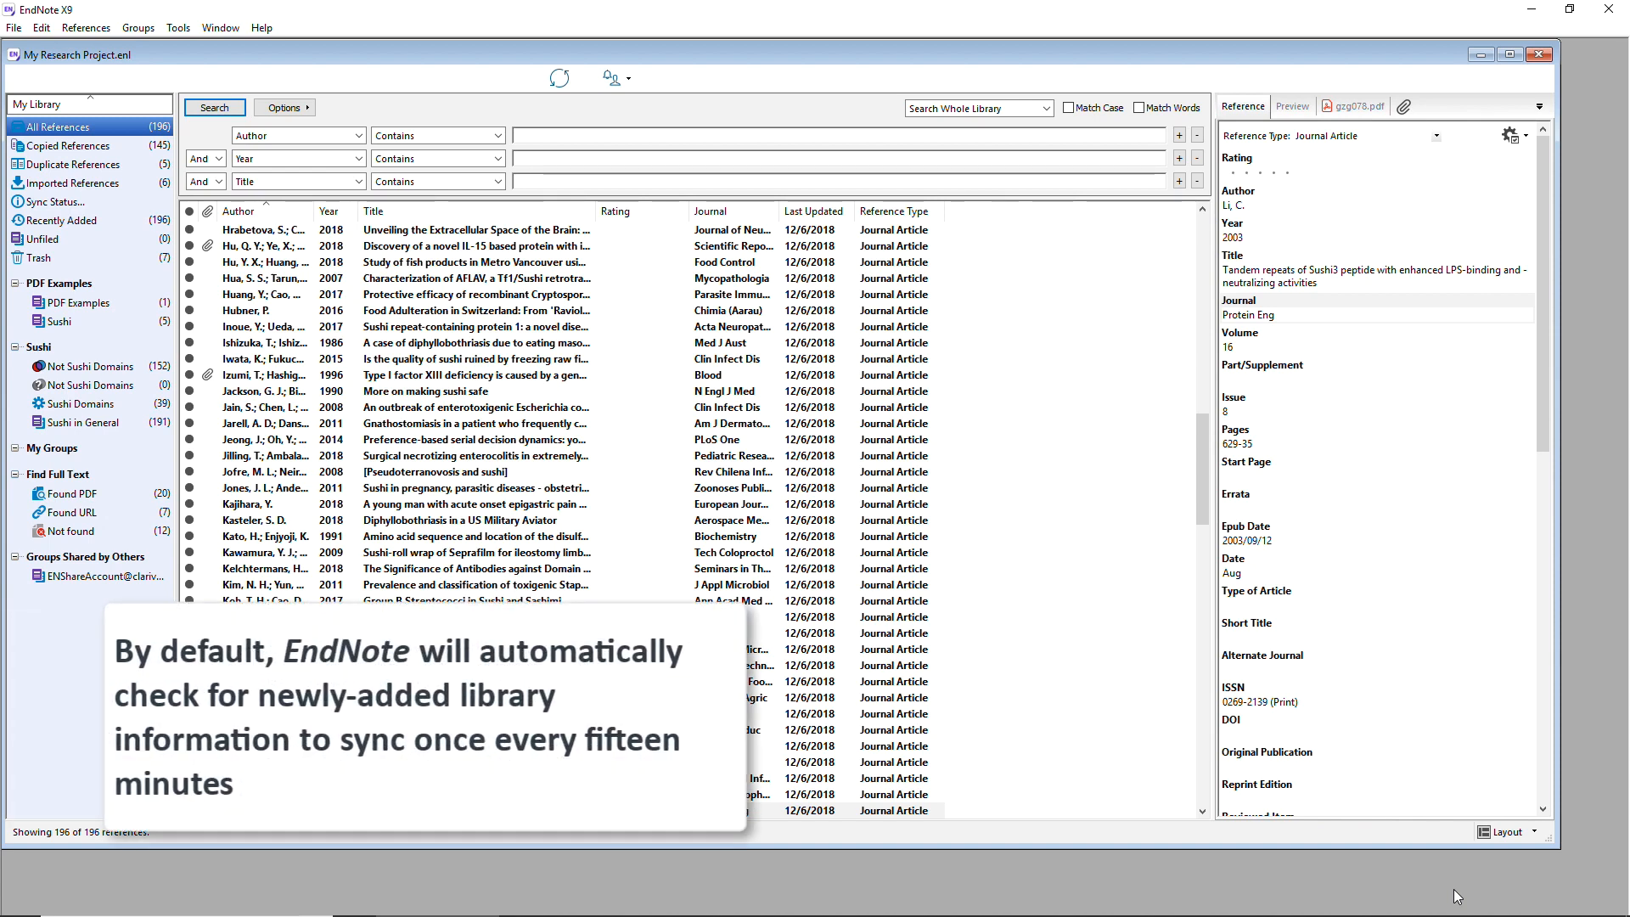
# - Scroll through the synced library's references while the sync finishes
pyautogui.scroll(-3)
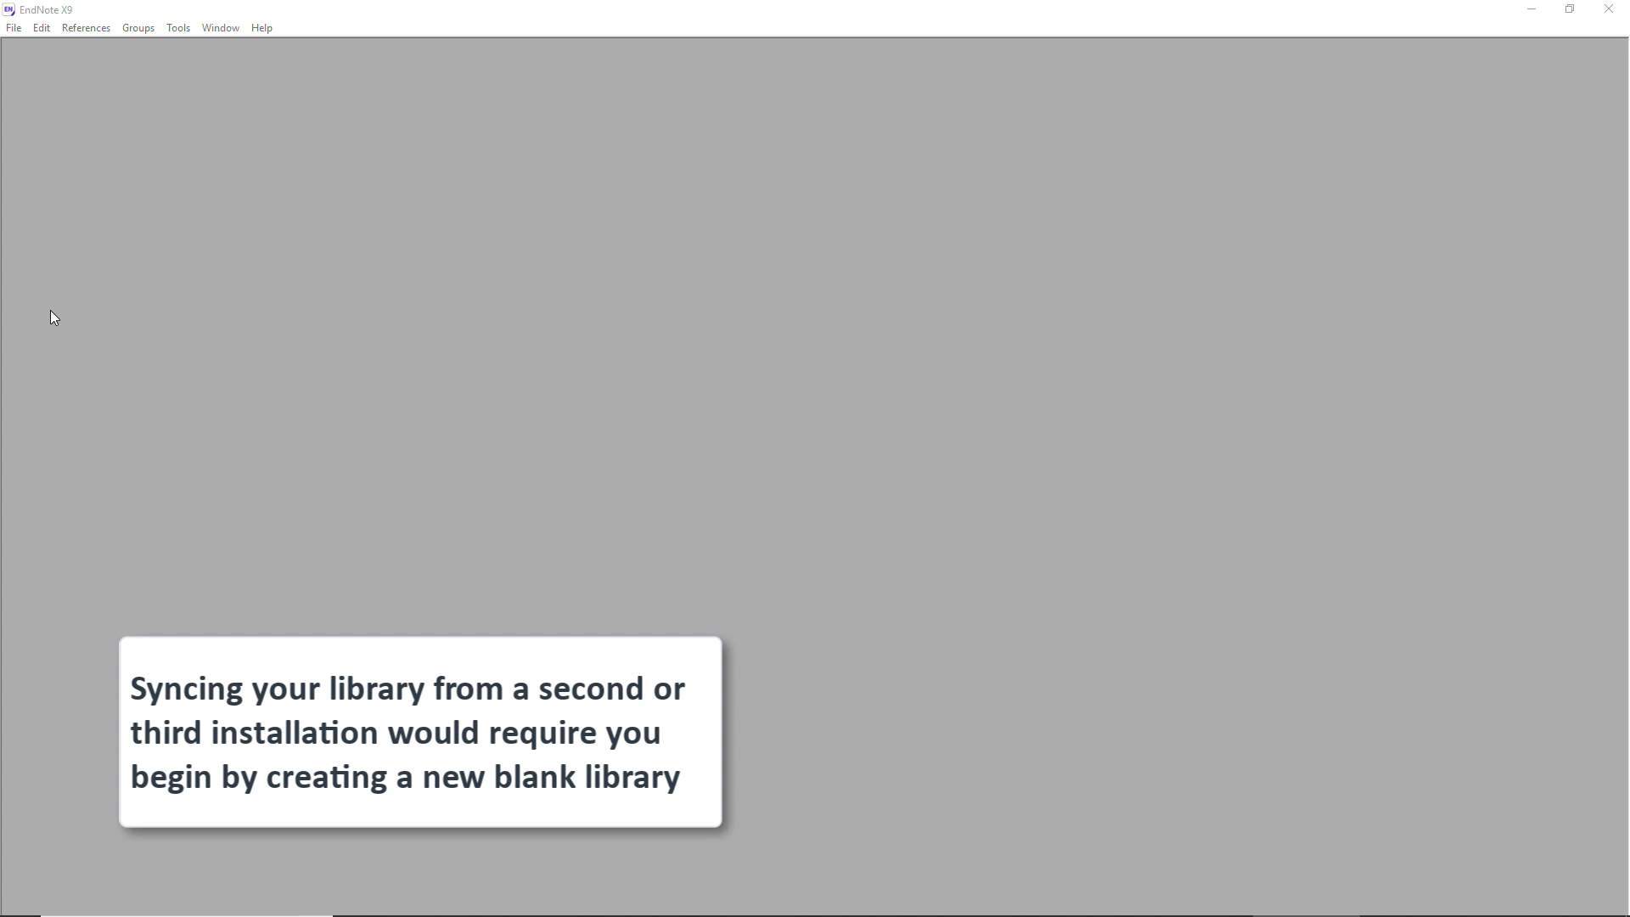
# - Start a new blank library named My Research Project - Laptop.enl in Documents
pyautogui.click(14, 27)
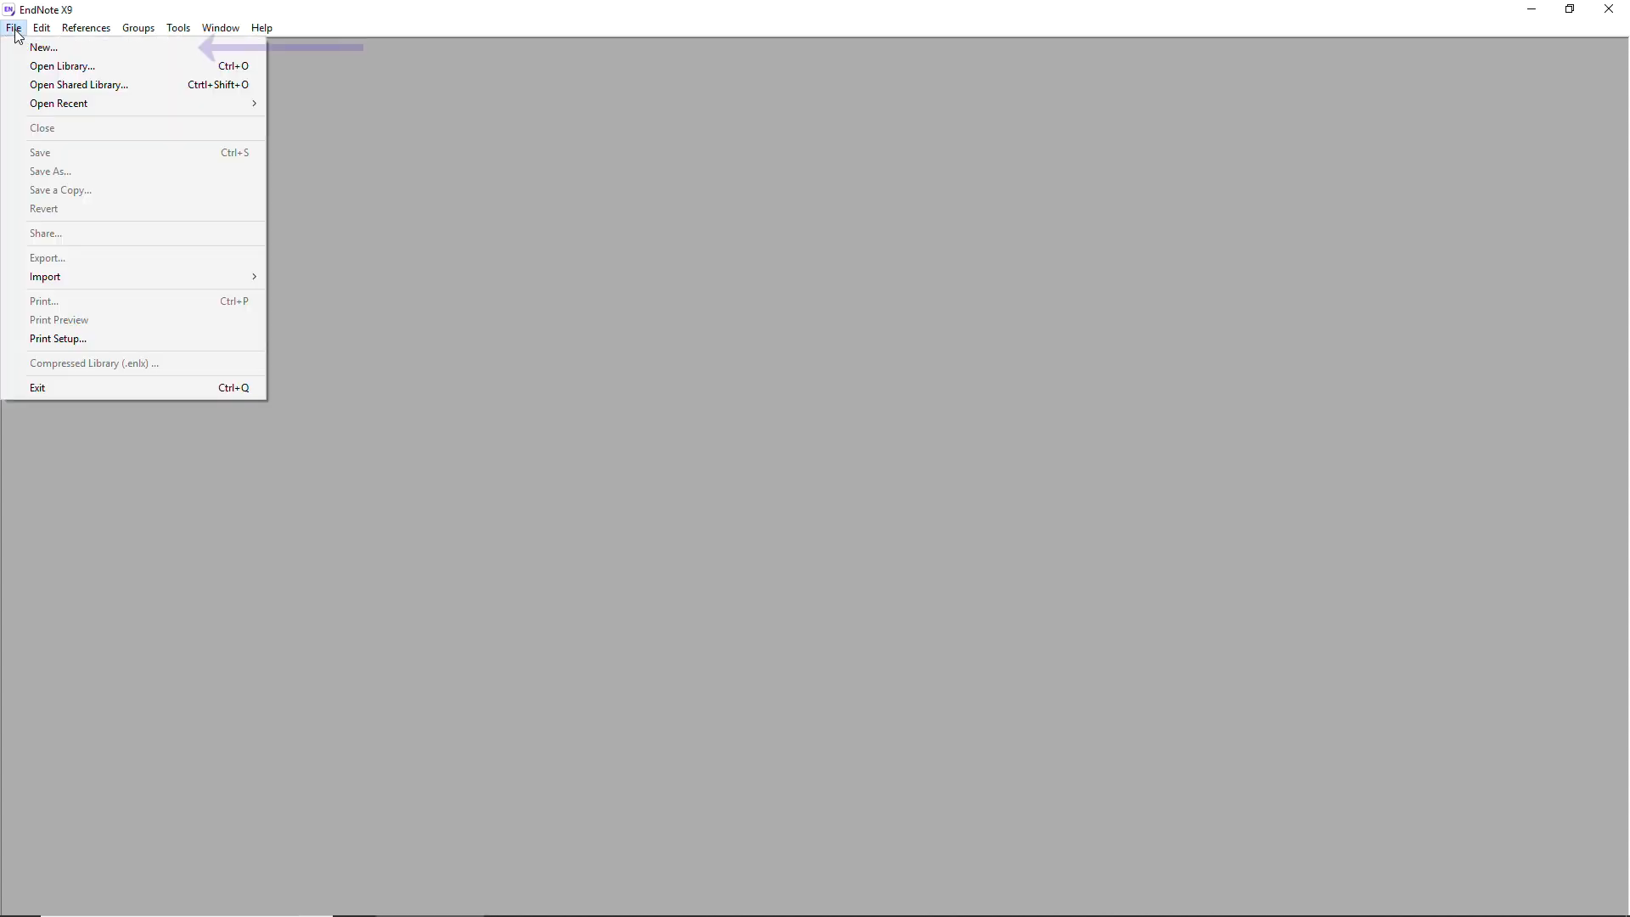
pyautogui.moveTo(43, 46)
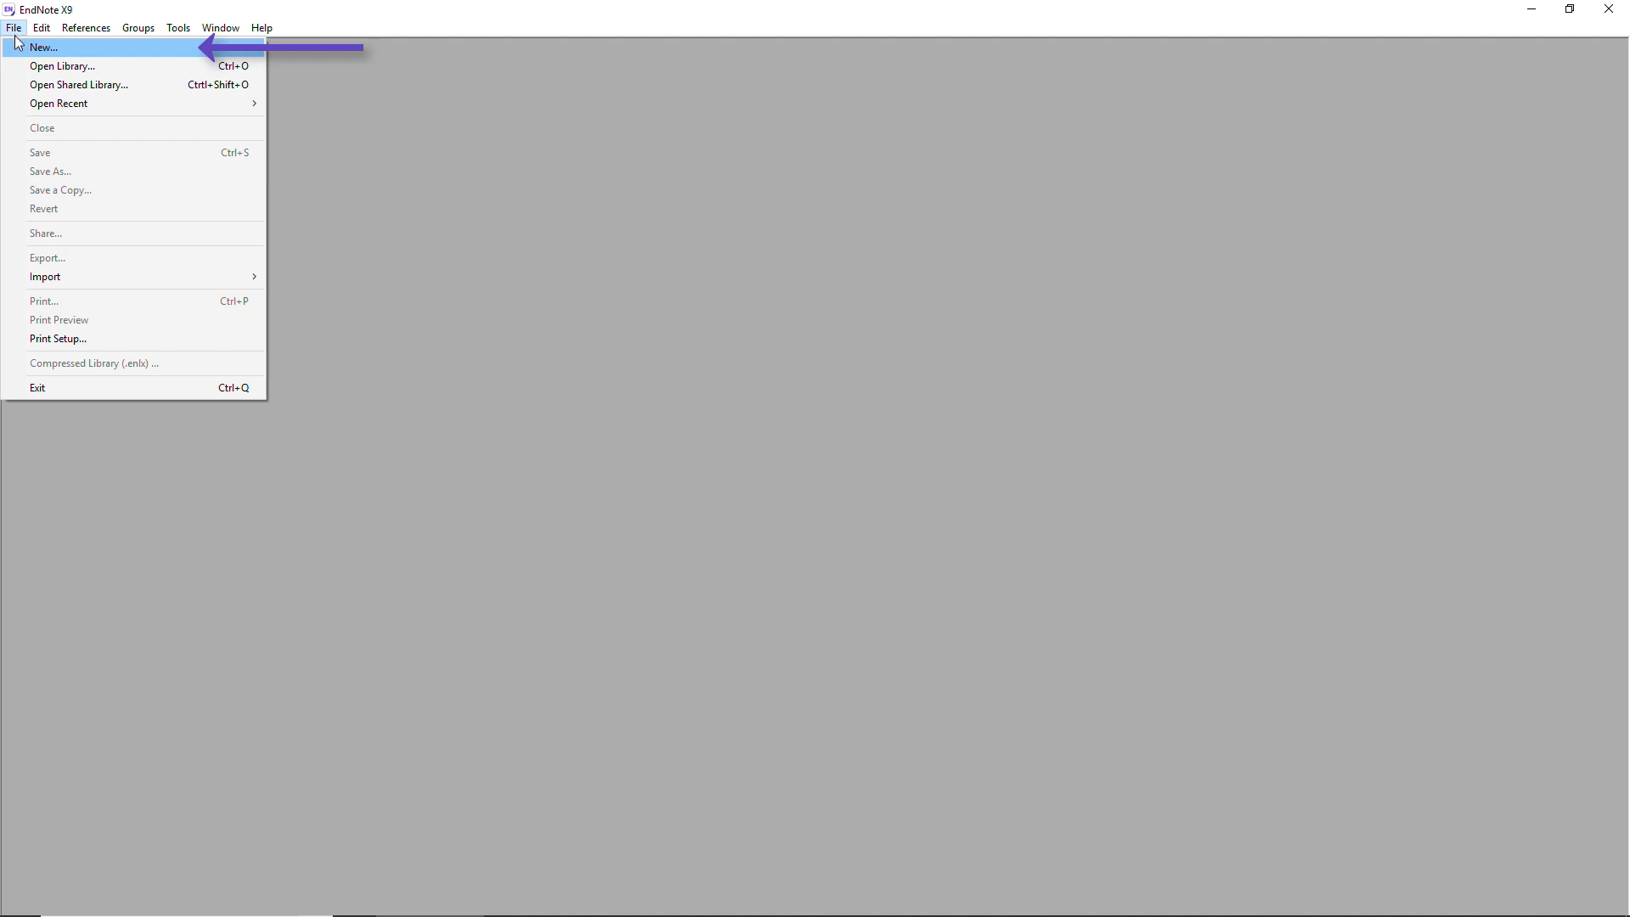
pyautogui.click(43, 47)
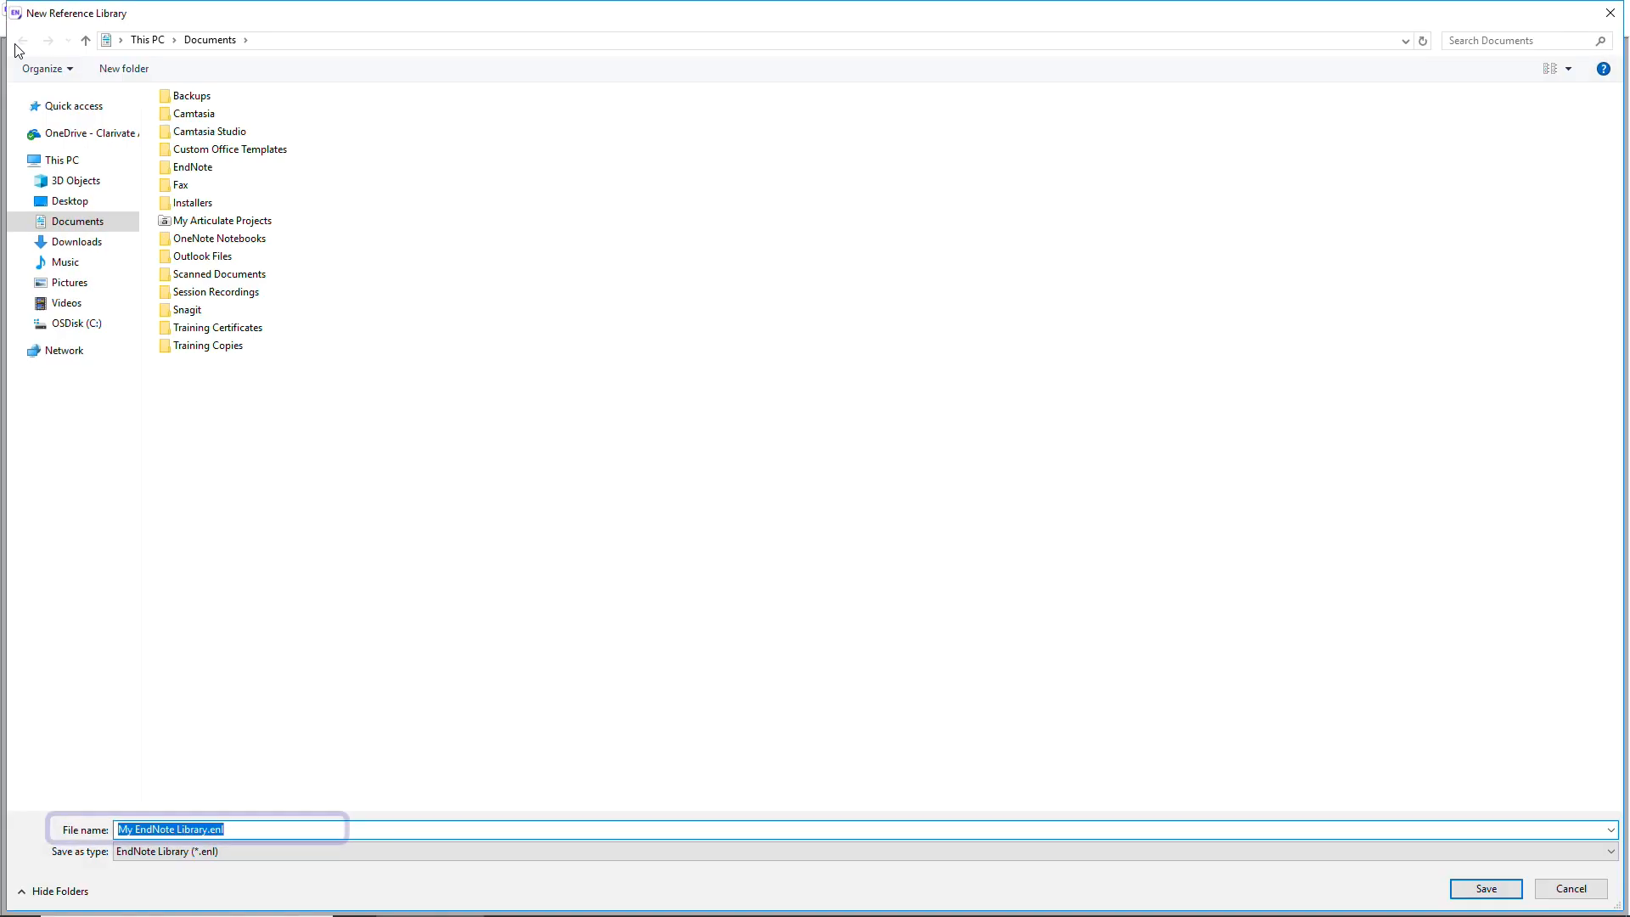
pyautogui.write('My Research Project - Laptop.enl')
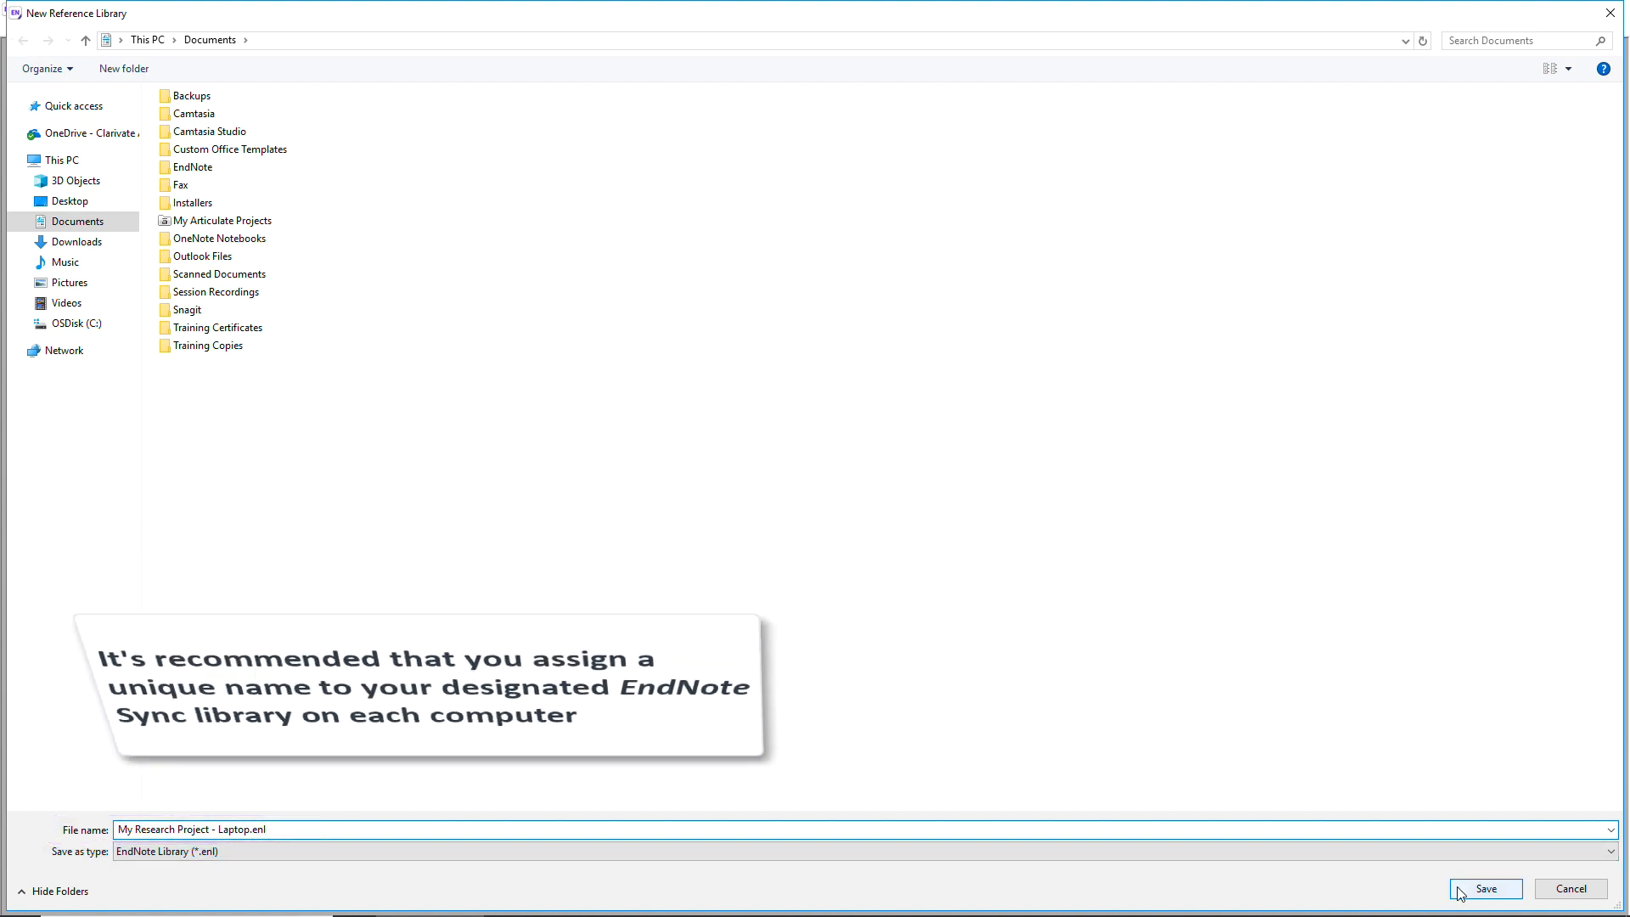
# - Save the laptop library and sign in to the EndNote account to sync it
pyautogui.click(1485, 889)
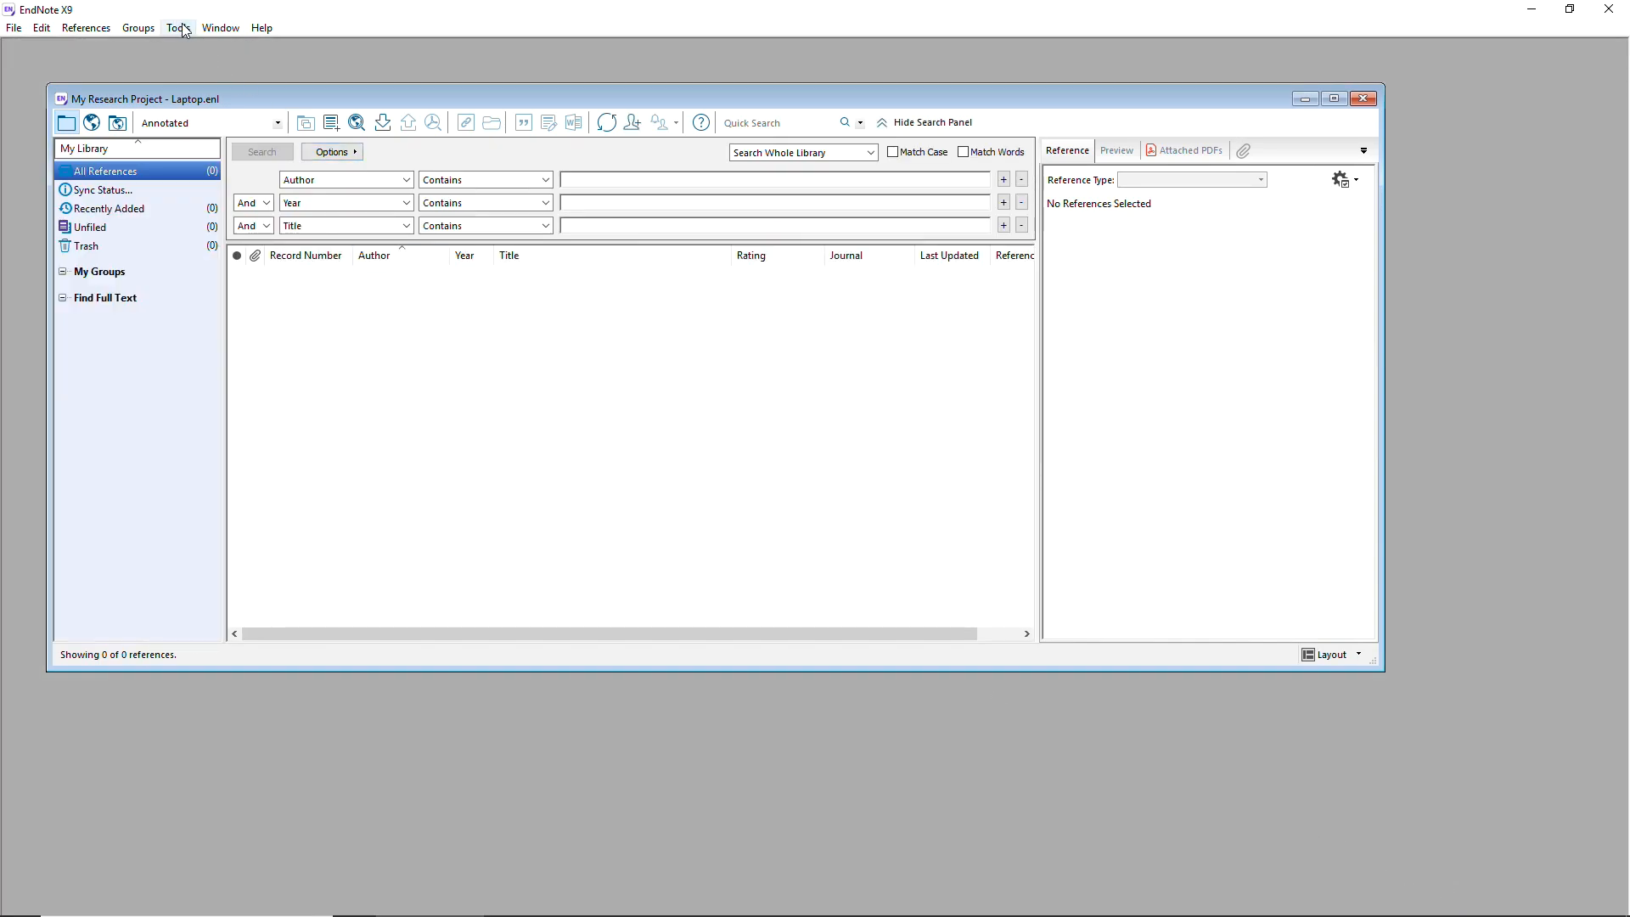
pyautogui.click(177, 27)
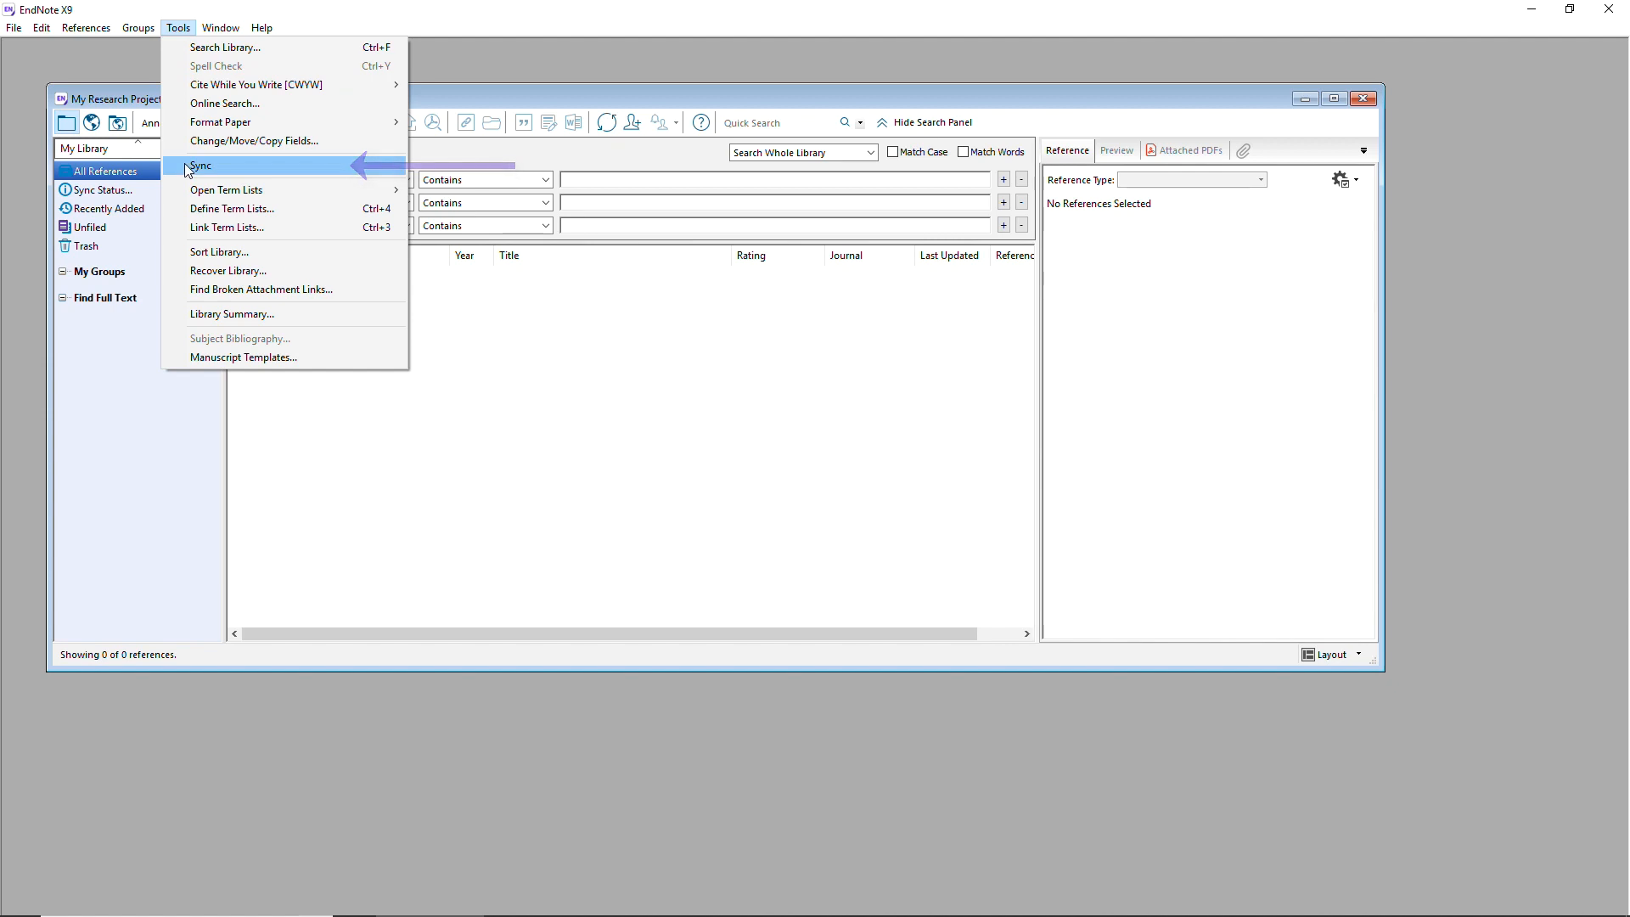
pyautogui.click(201, 166)
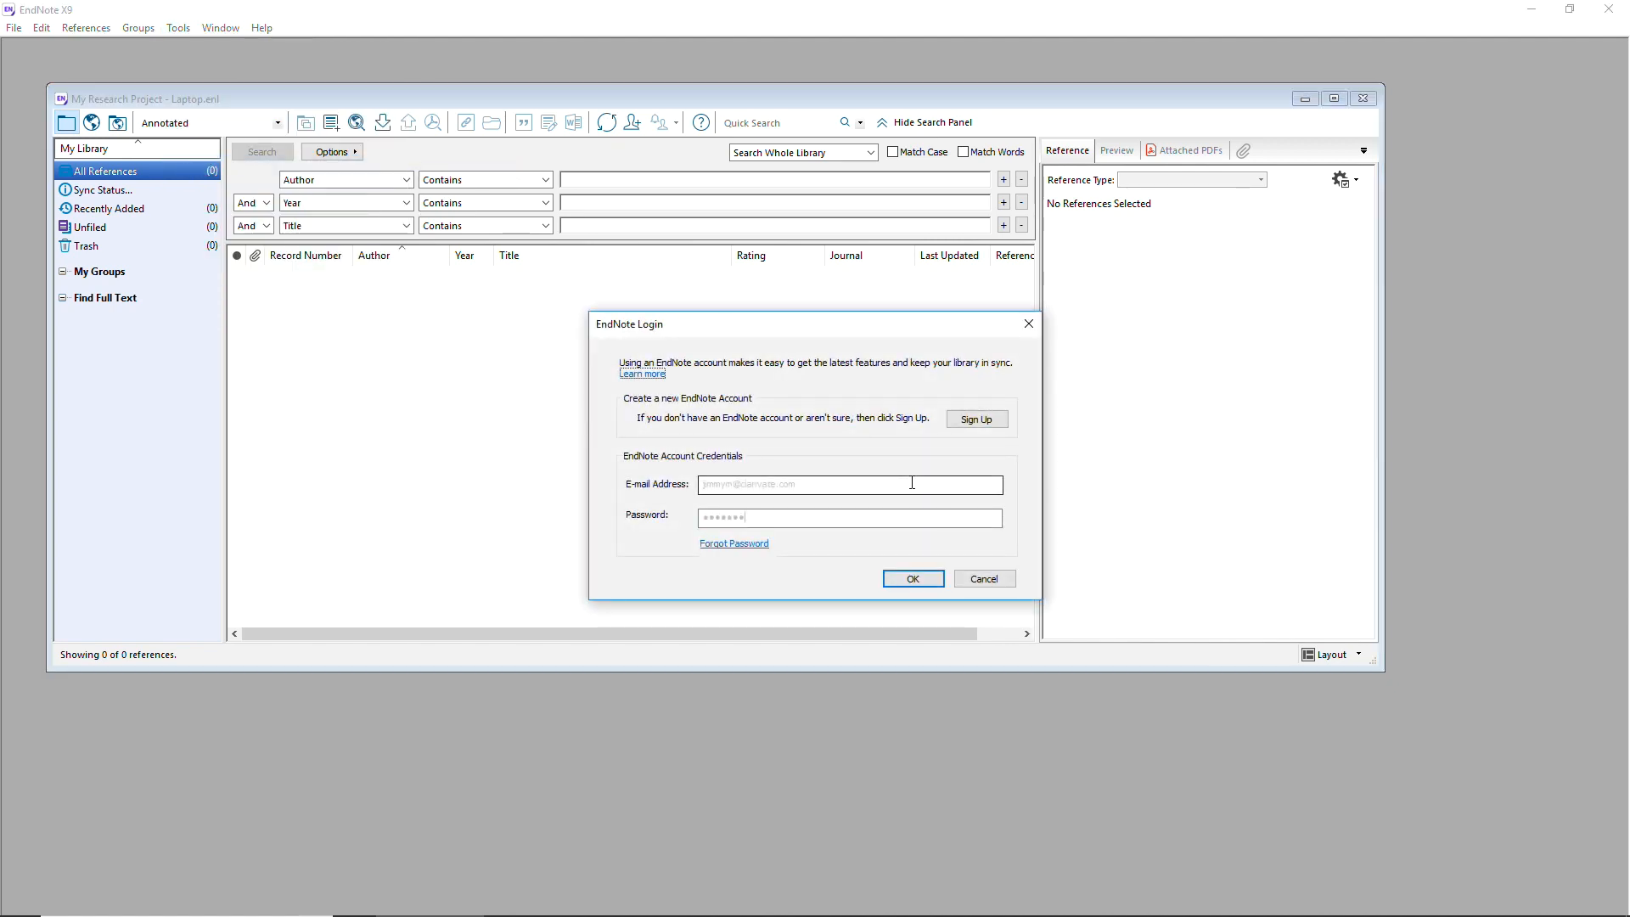
pyautogui.click(911, 578)
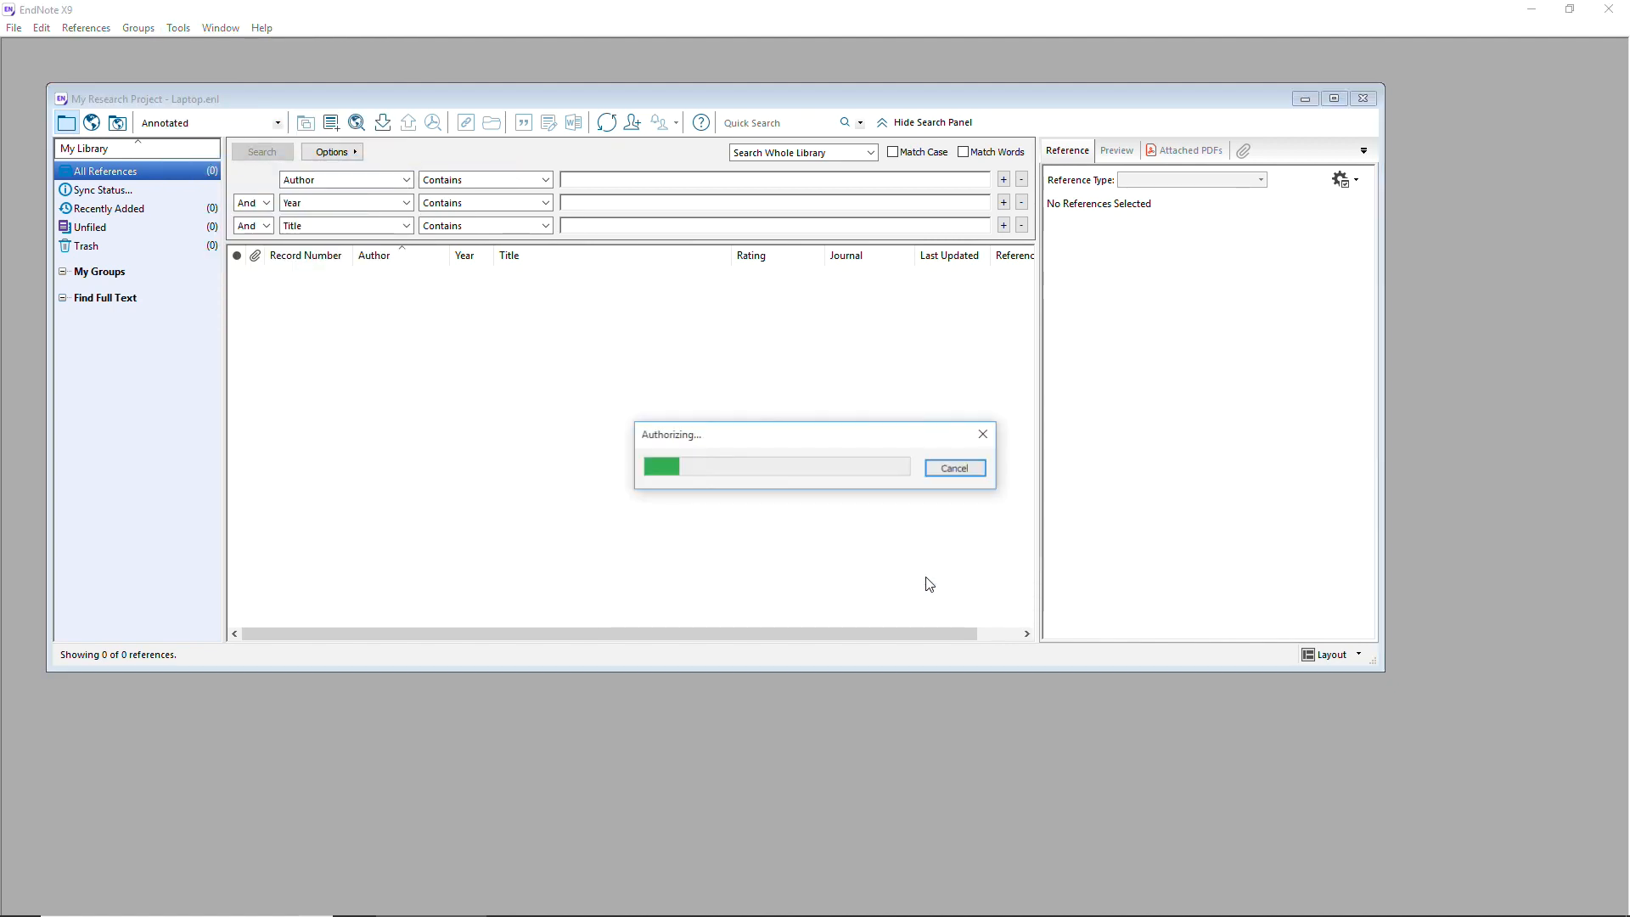